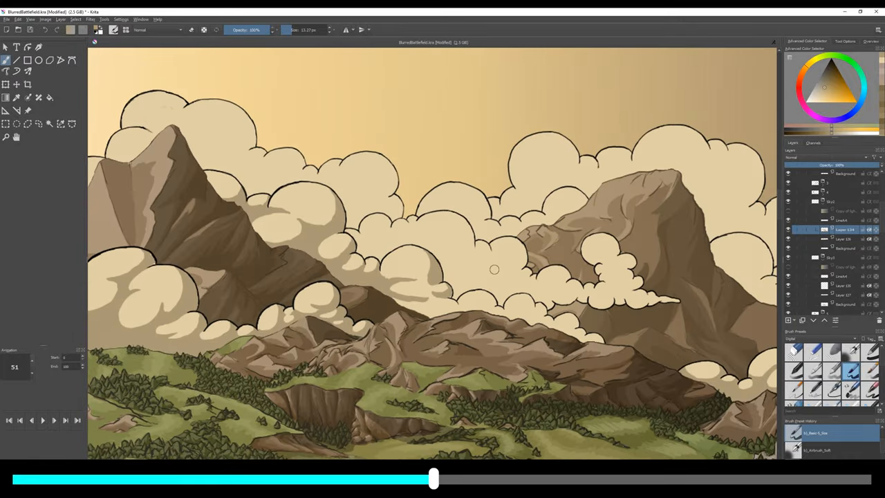
- Paint lighter and darker shading on the clouds around the rocky peak against the darkened sky
click(374, 38)
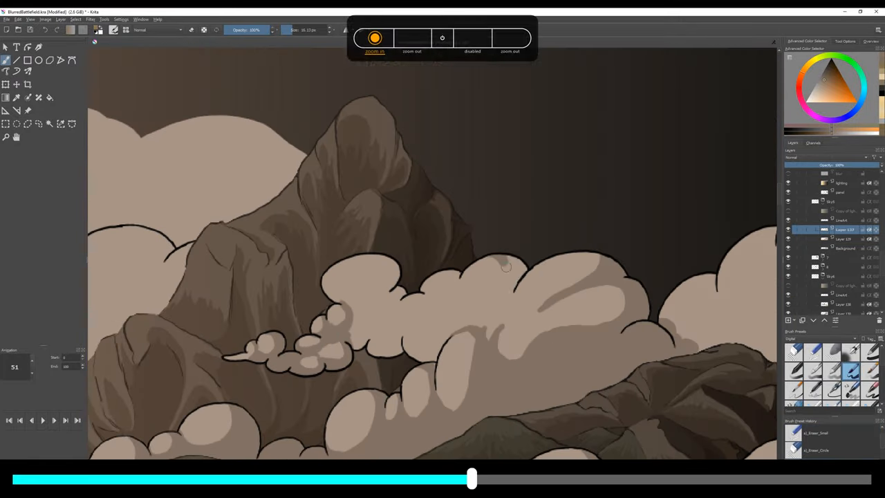